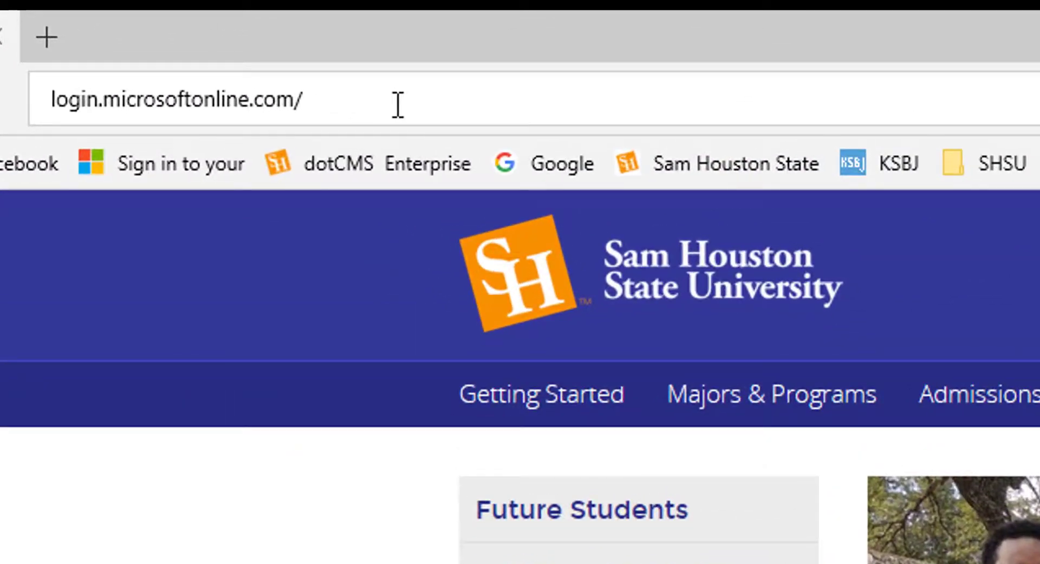
# Step: Load the Microsoft sign-in page at login.microsoftonline.com from the address bar
pyautogui.click(176, 100)
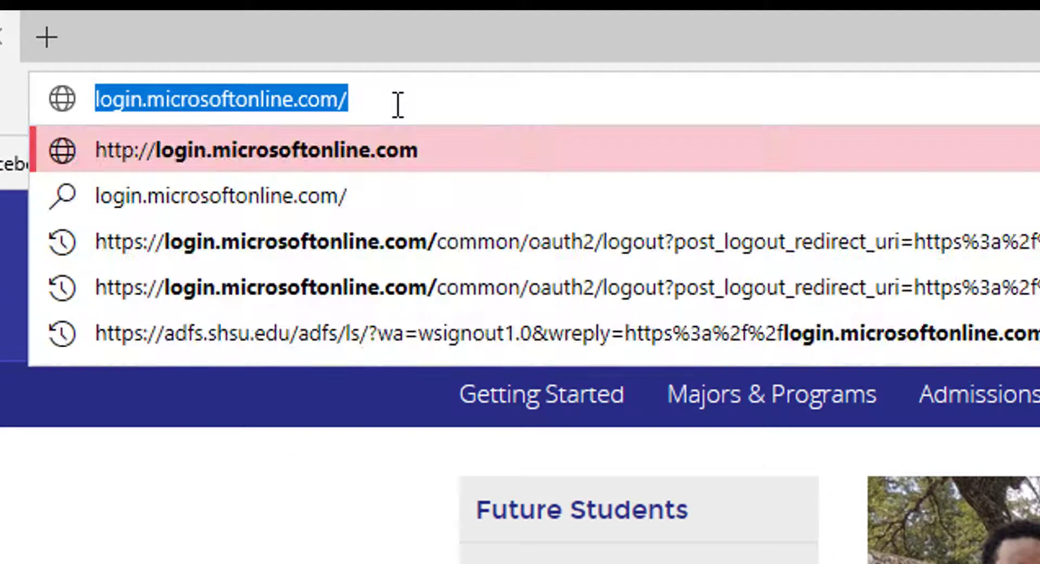
pyautogui.press('Enter')
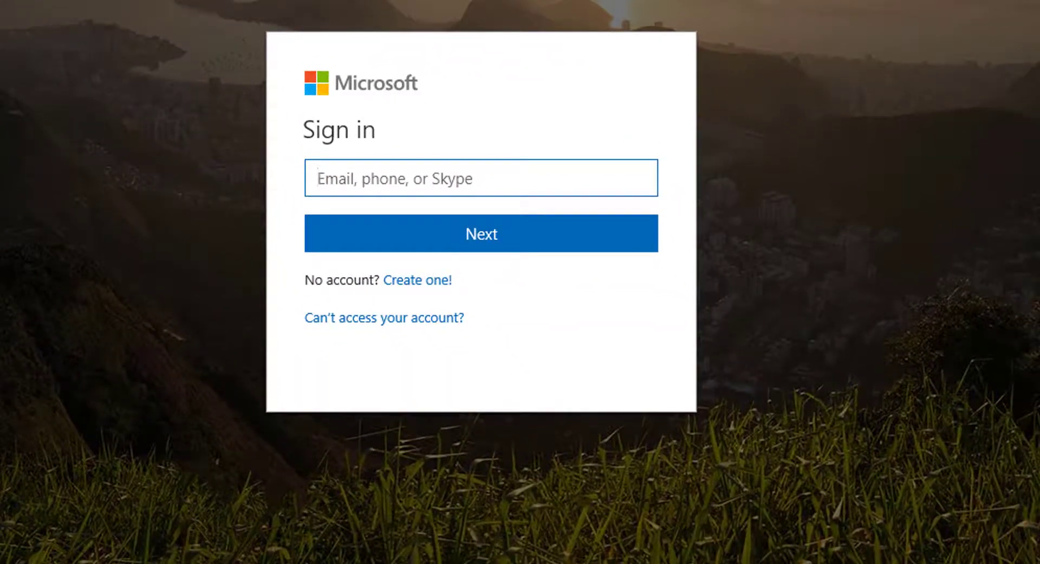
pyautogui.click(480, 178)
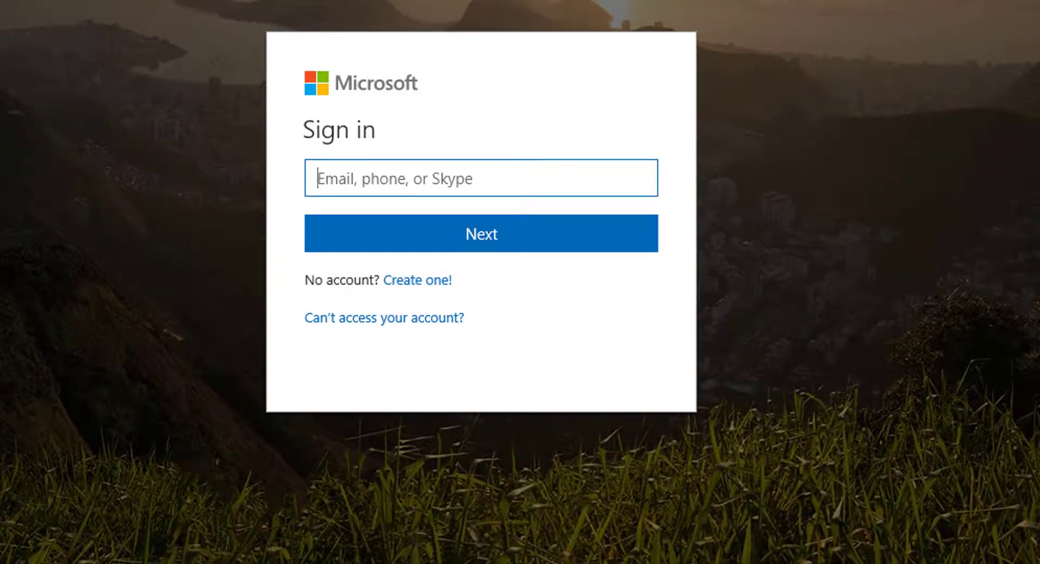
pyautogui.moveTo(184, 72)
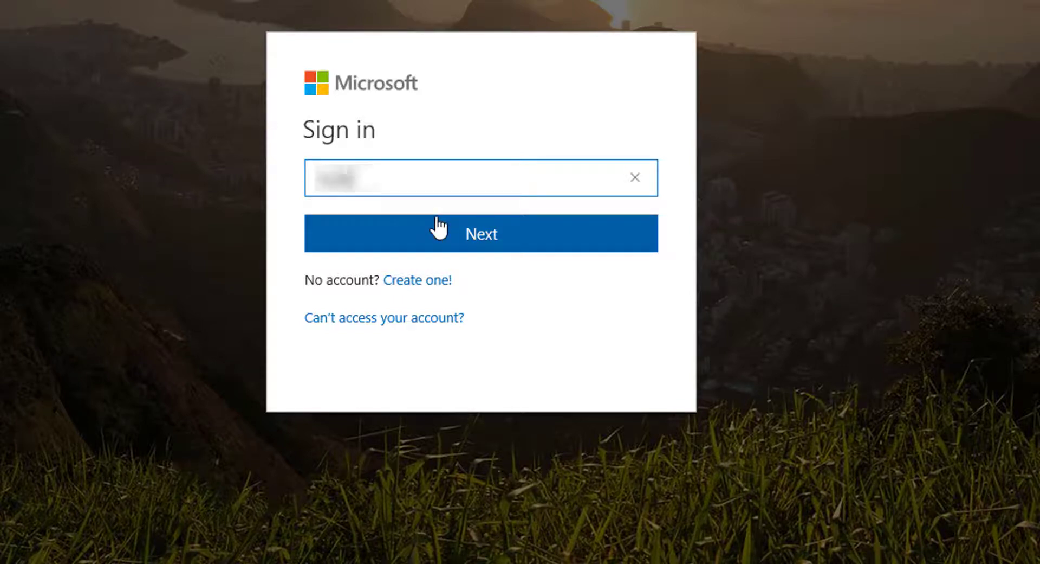
pyautogui.write('@shsu.e')
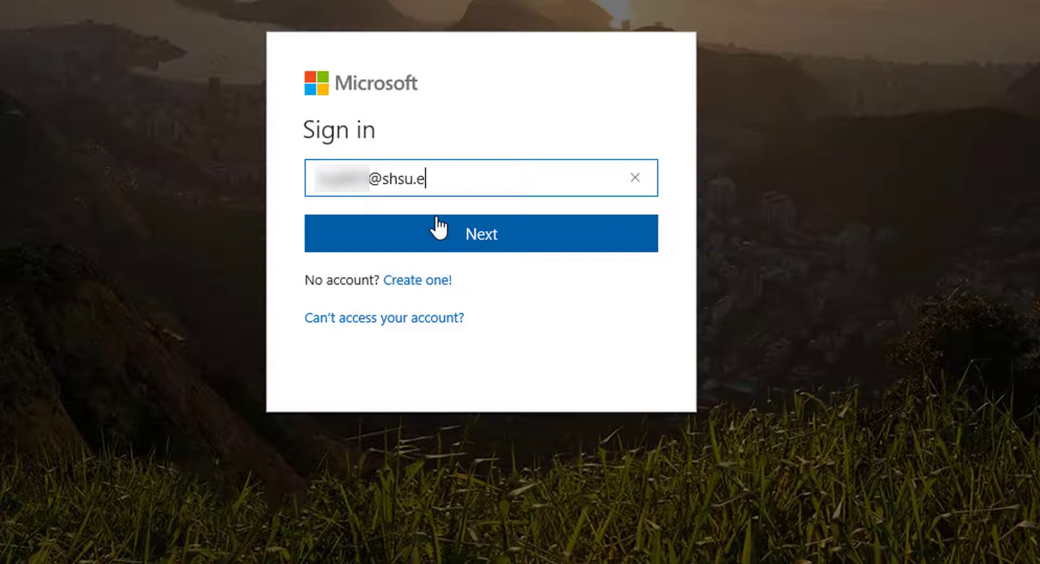
pyautogui.click(480, 234)
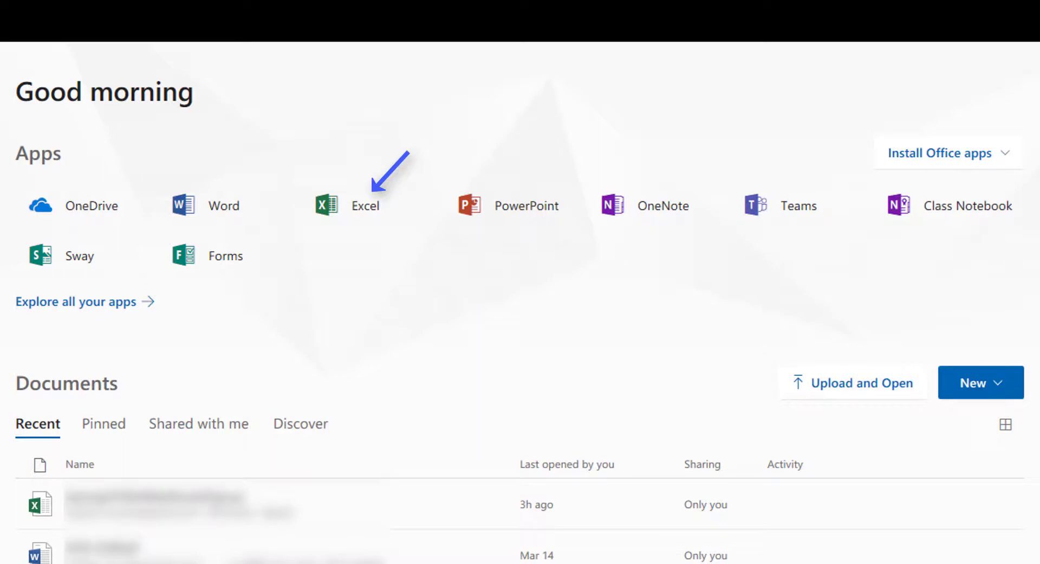
pyautogui.moveTo(93, 193)
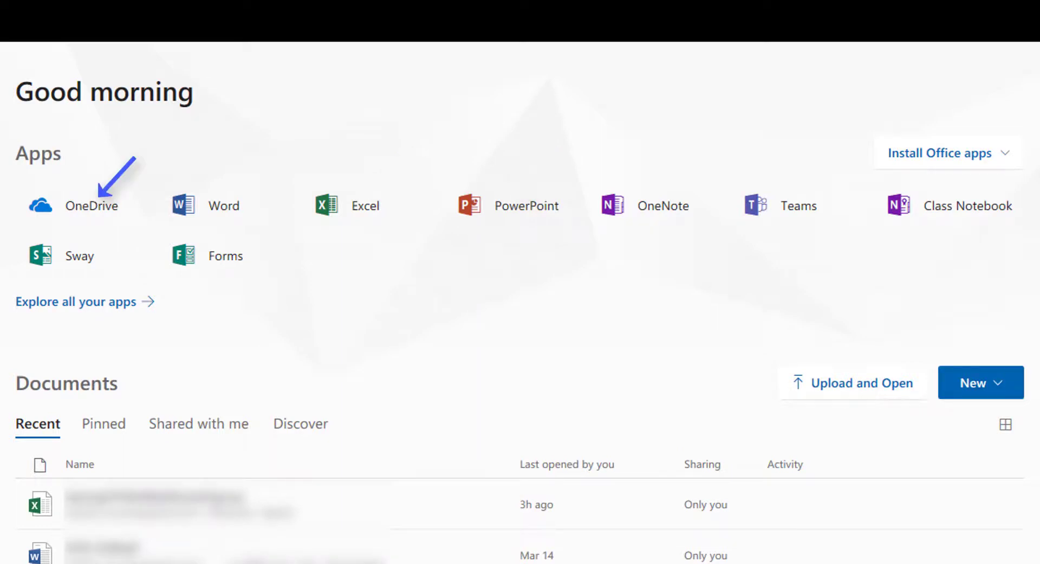